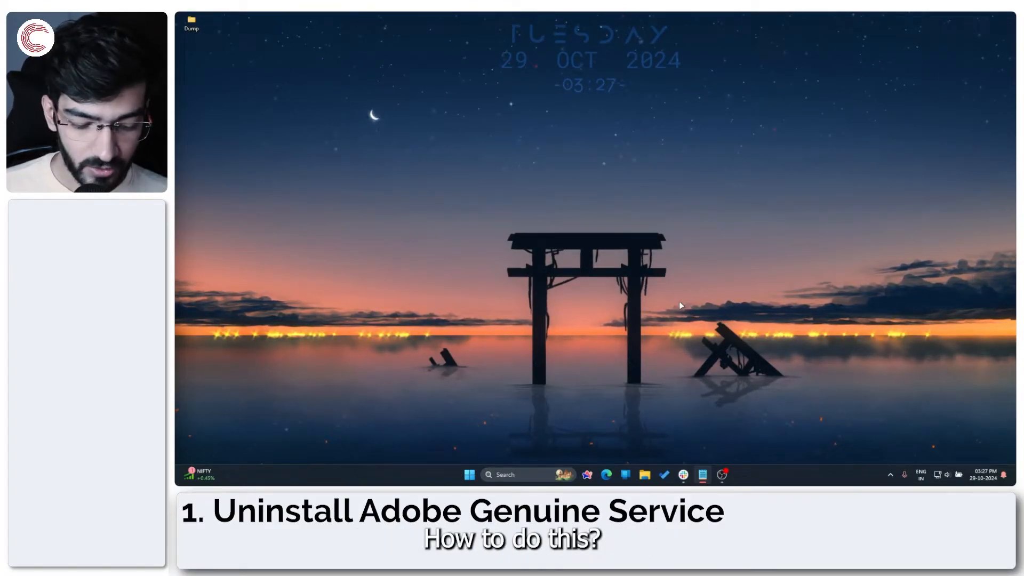
Open the Installed apps list via the Win+X quick link menu
key(Win+X)
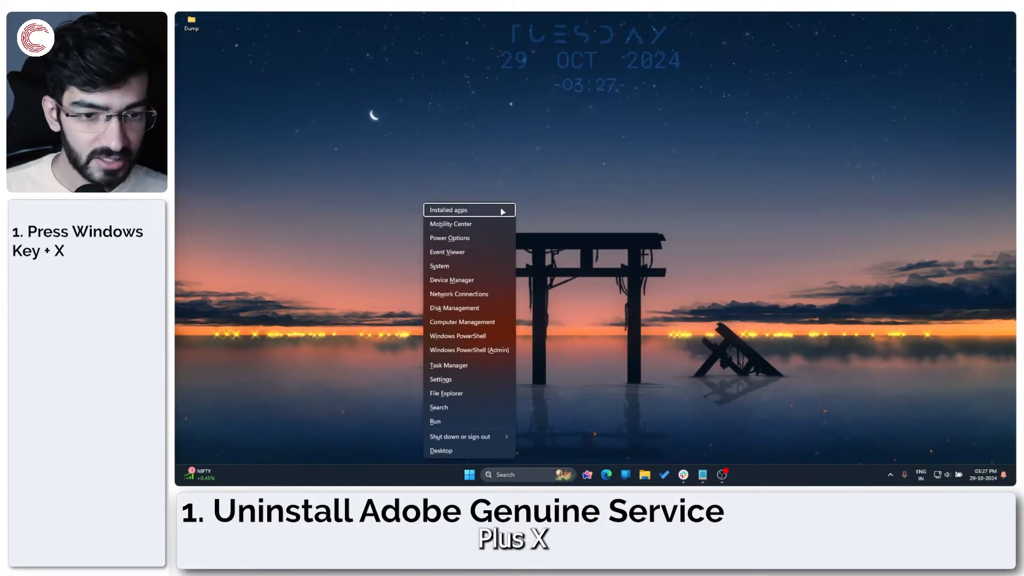
click(447, 210)
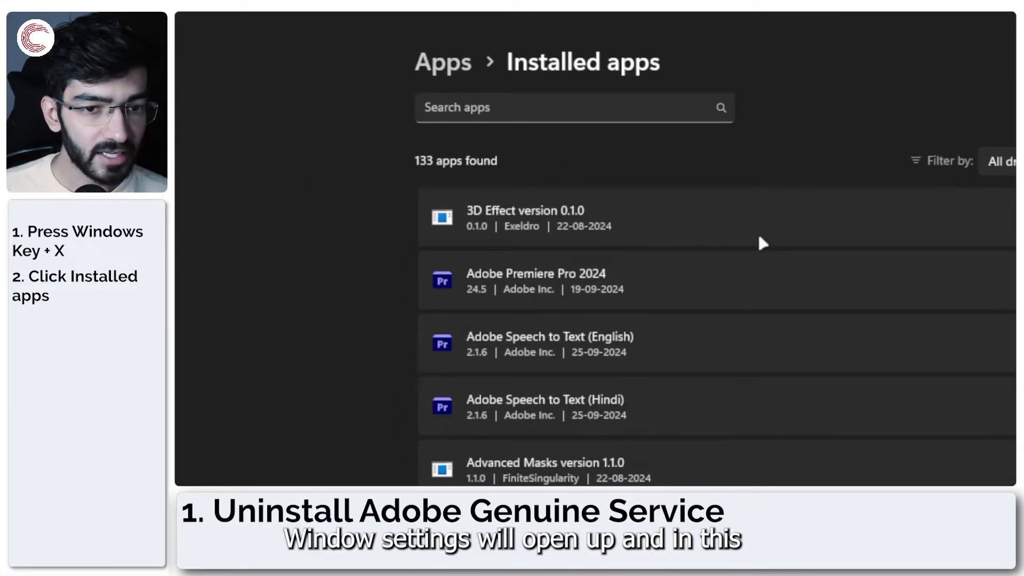
mouse_move(686, 246)
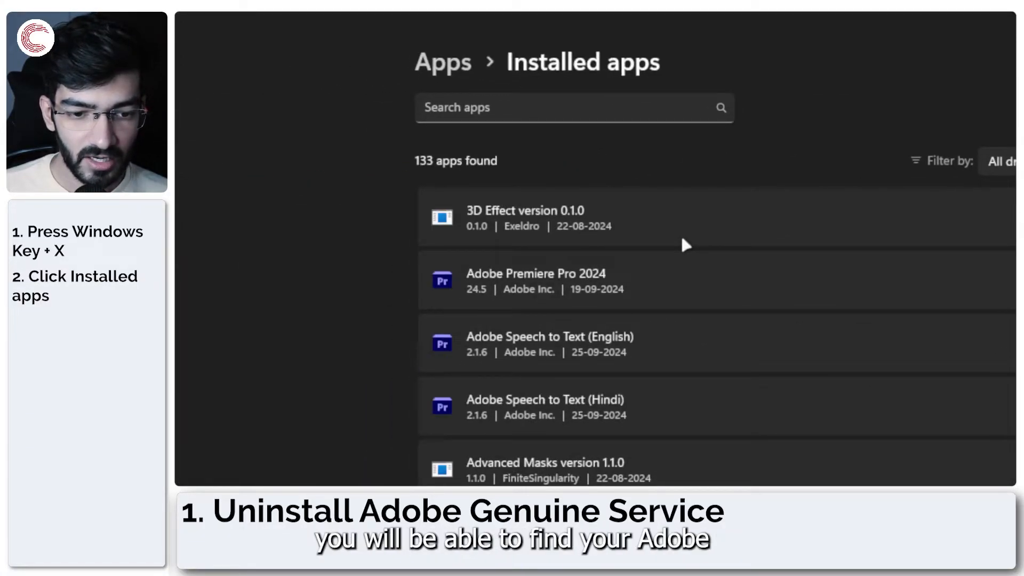
mouse_move(686, 334)
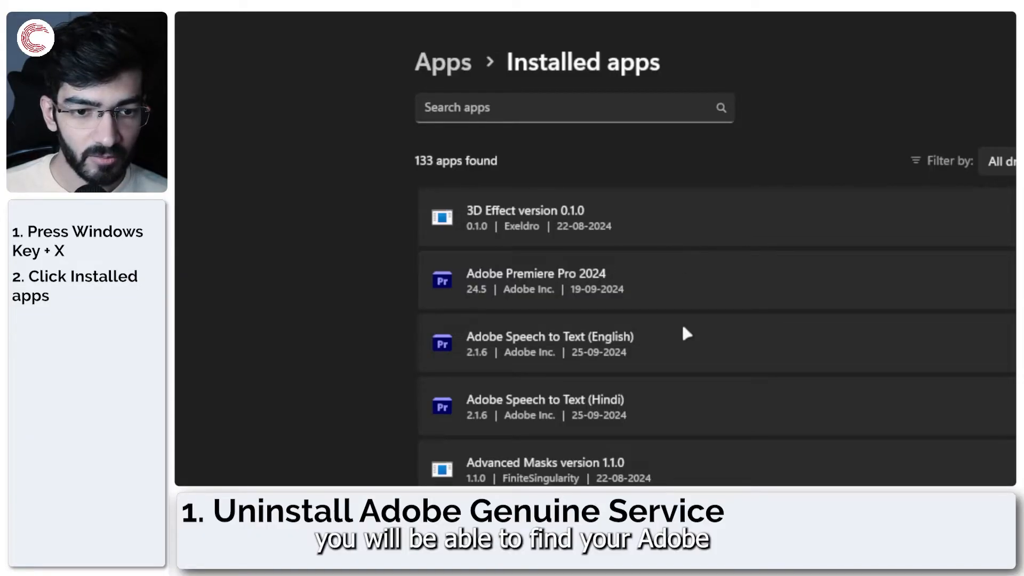
Find the 4.19 GB app in Installed apps and confirm uninstalling it
scroll(down, 3)
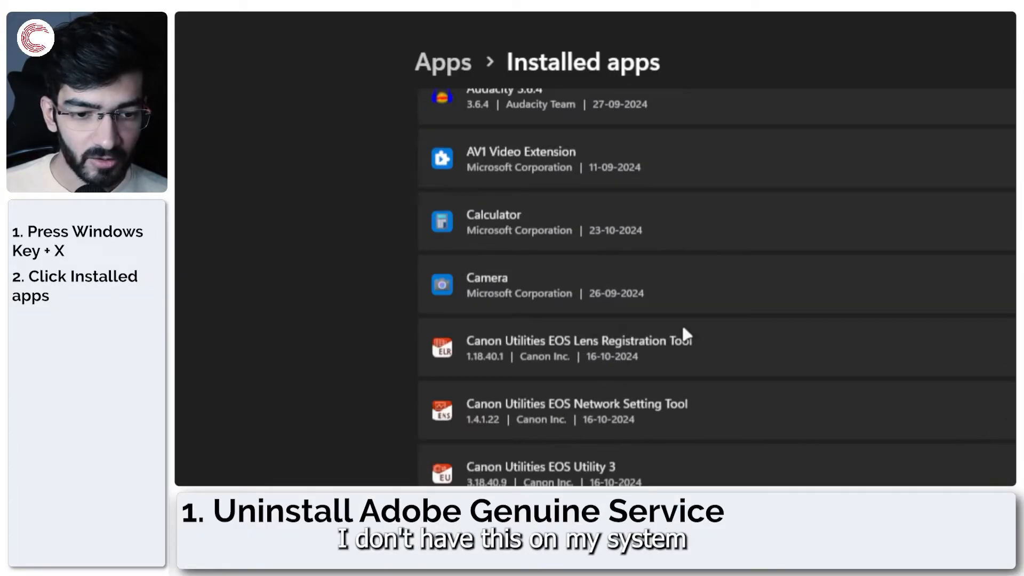
scroll(up, 3)
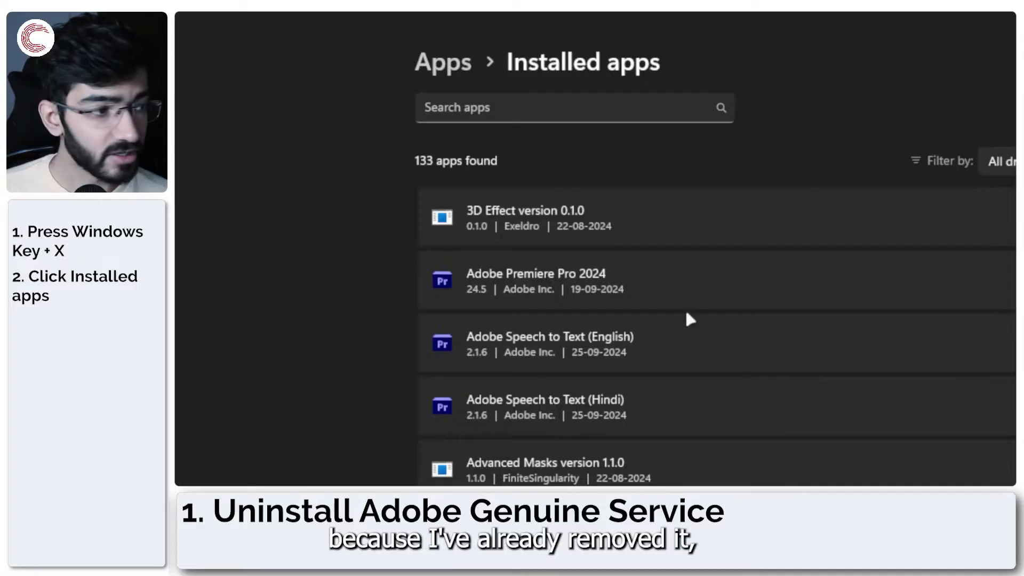
mouse_move(745, 312)
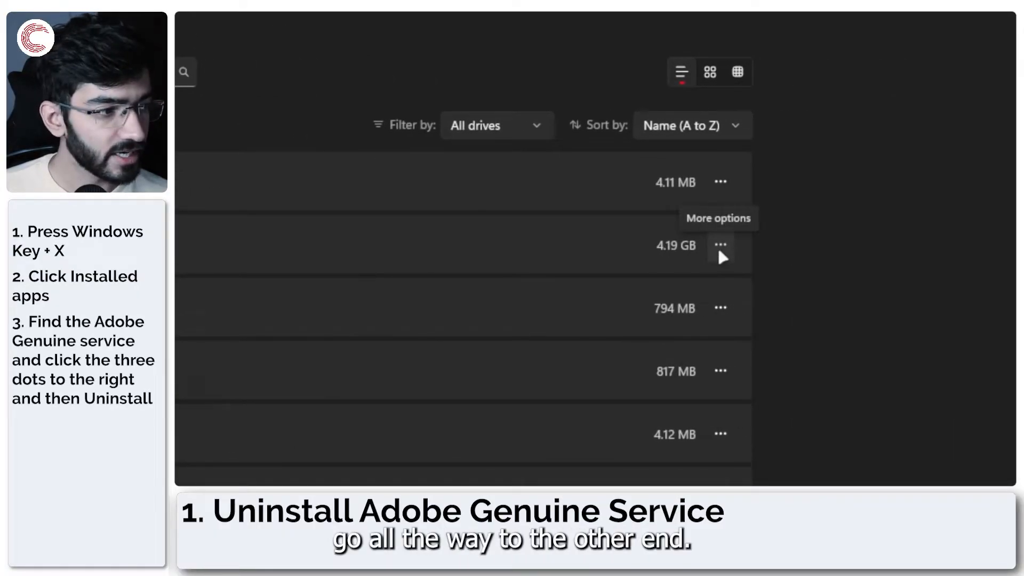
click(720, 244)
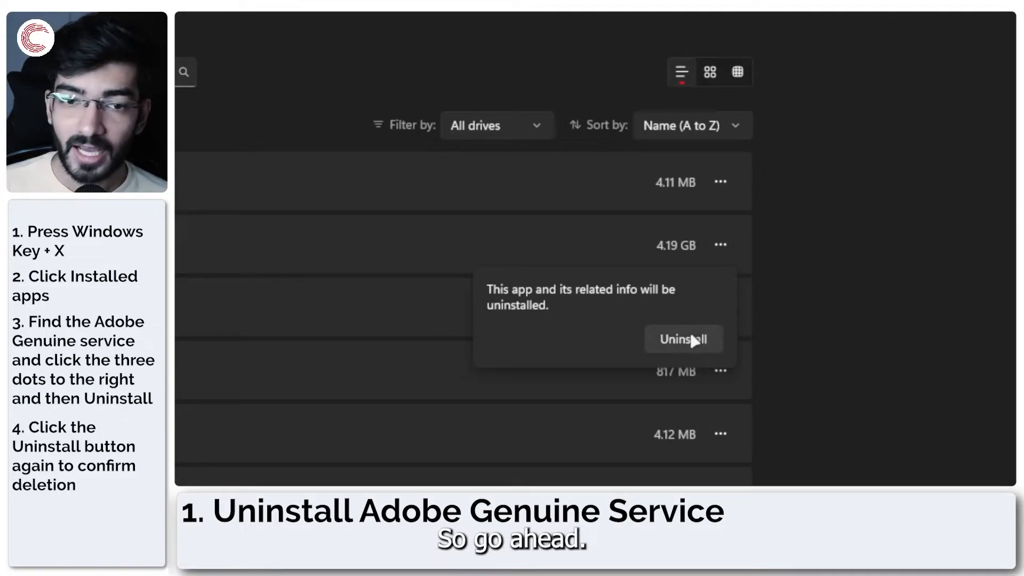
click(683, 339)
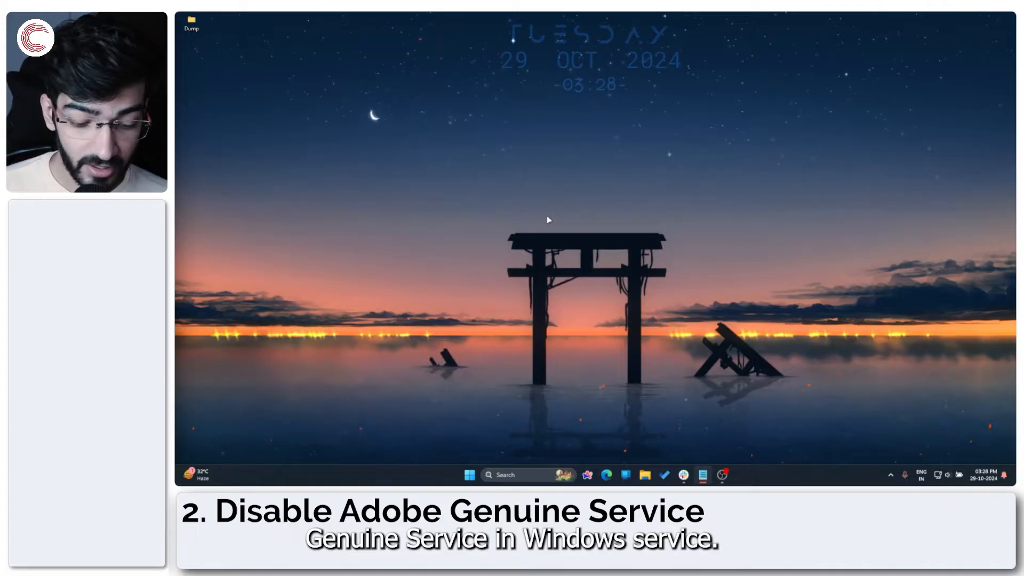
Search Start for 'services' to open the Services console
click(469, 475)
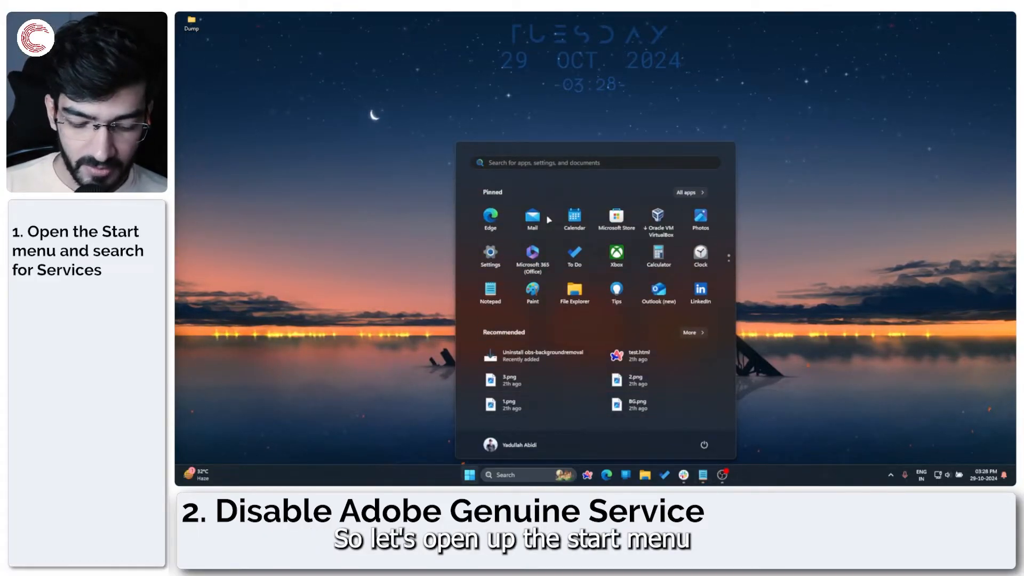
text(services)
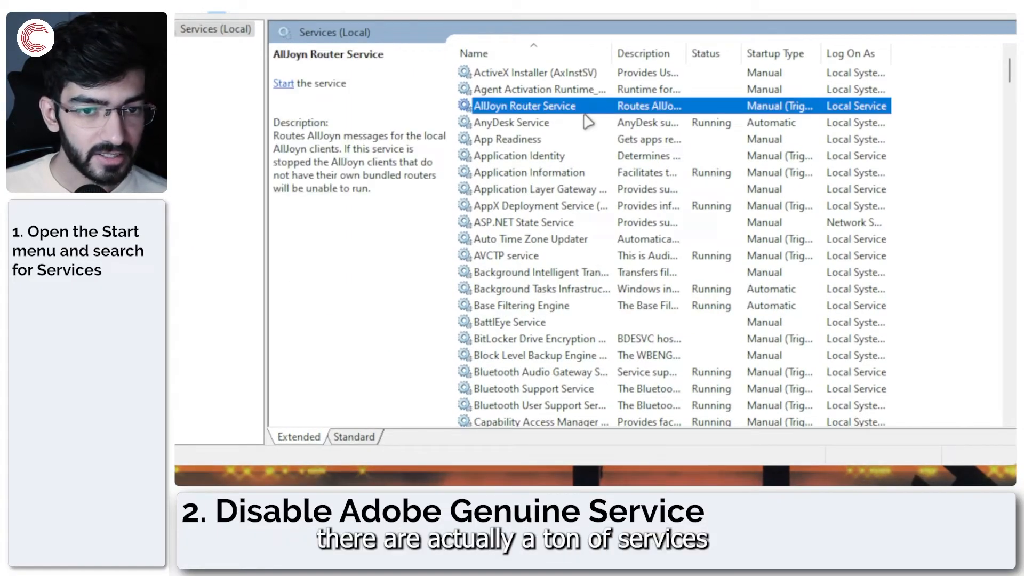
Locate AnyDesk Service in the list and open its Properties dialog
scroll(down, 3)
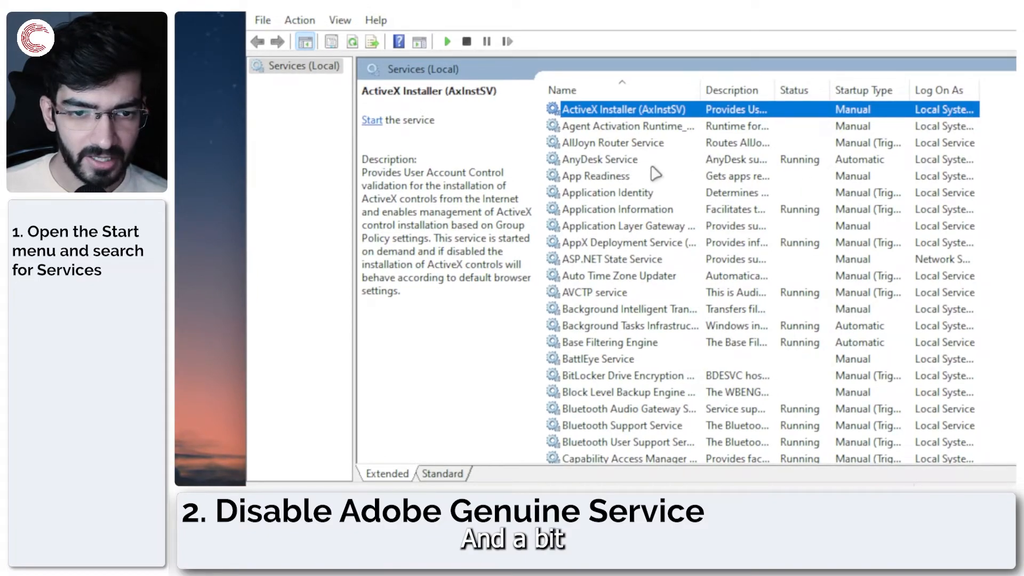
click(598, 159)
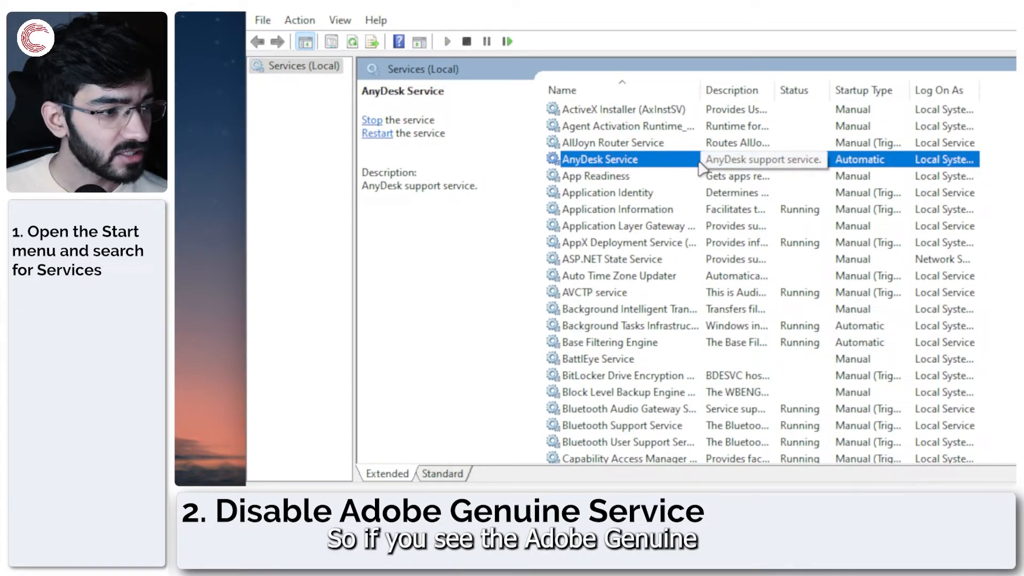
right_click(598, 159)
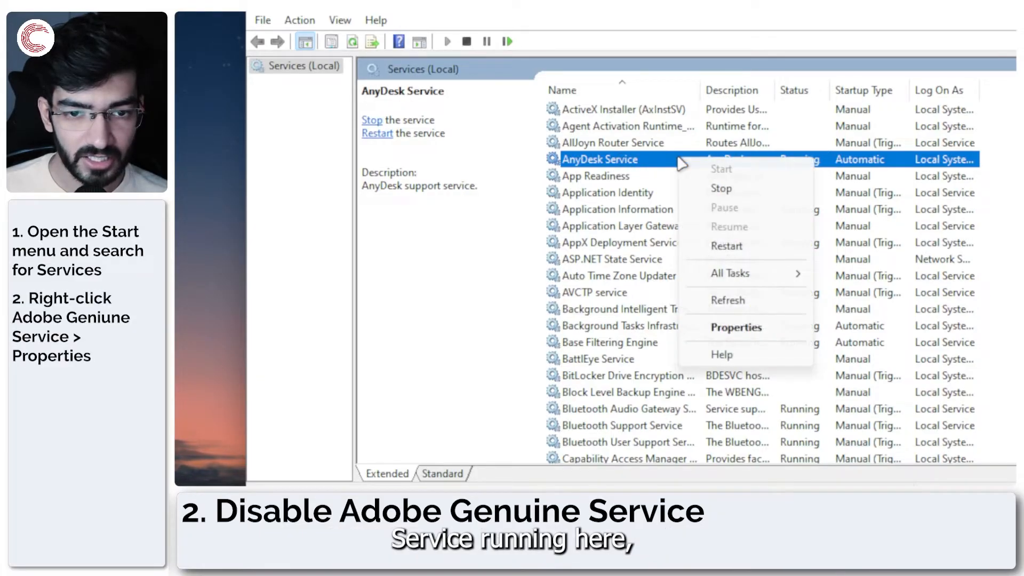
mouse_move(747, 196)
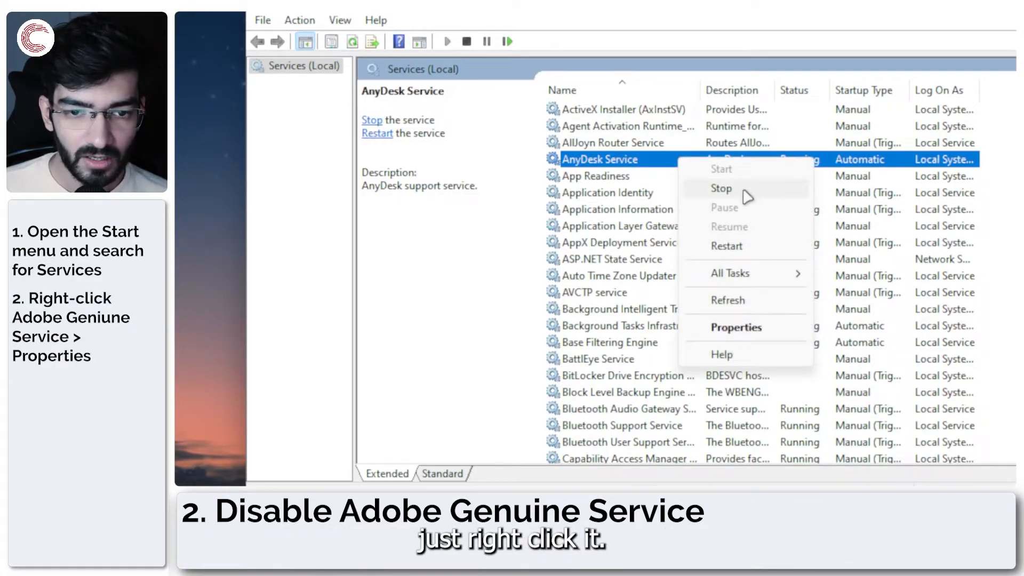
mouse_move(735, 327)
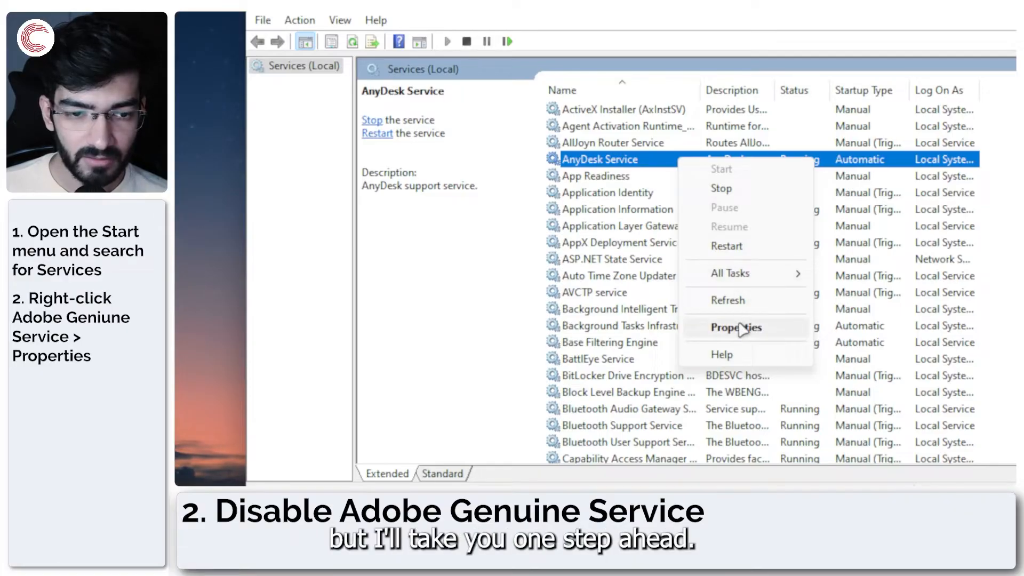
click(735, 327)
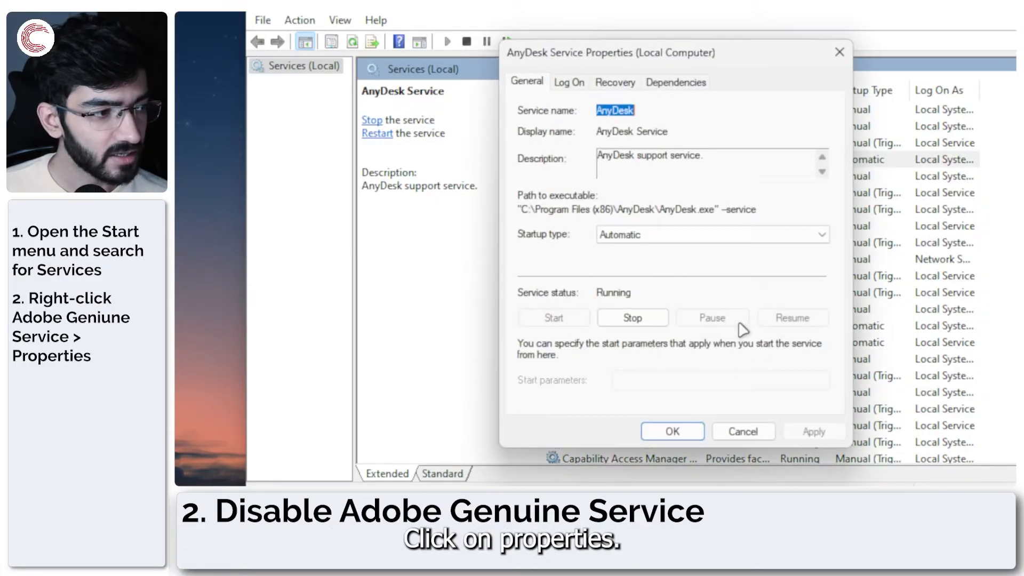
Set the AnyDesk Service startup type to Disabled
click(711, 234)
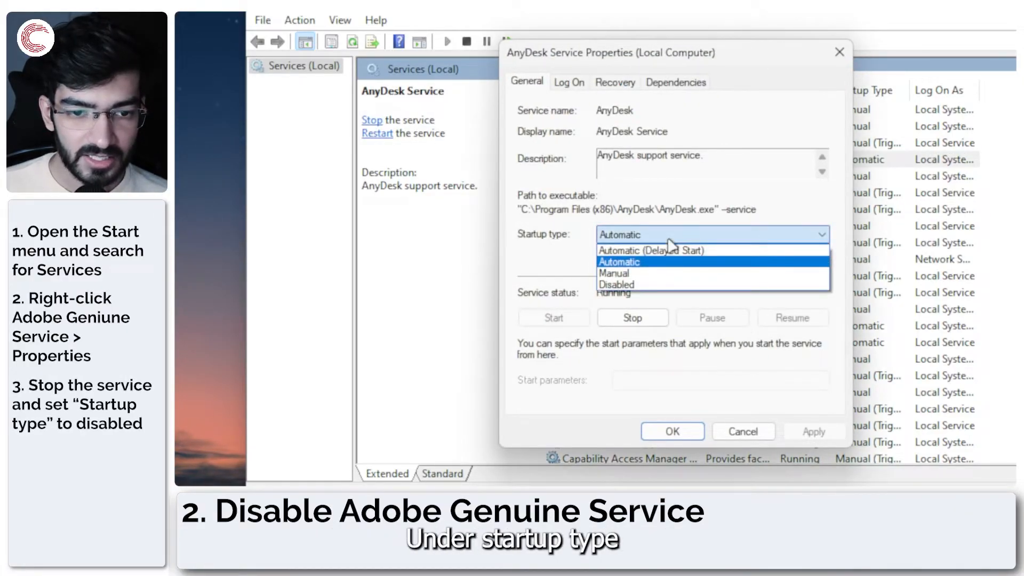
click(615, 284)
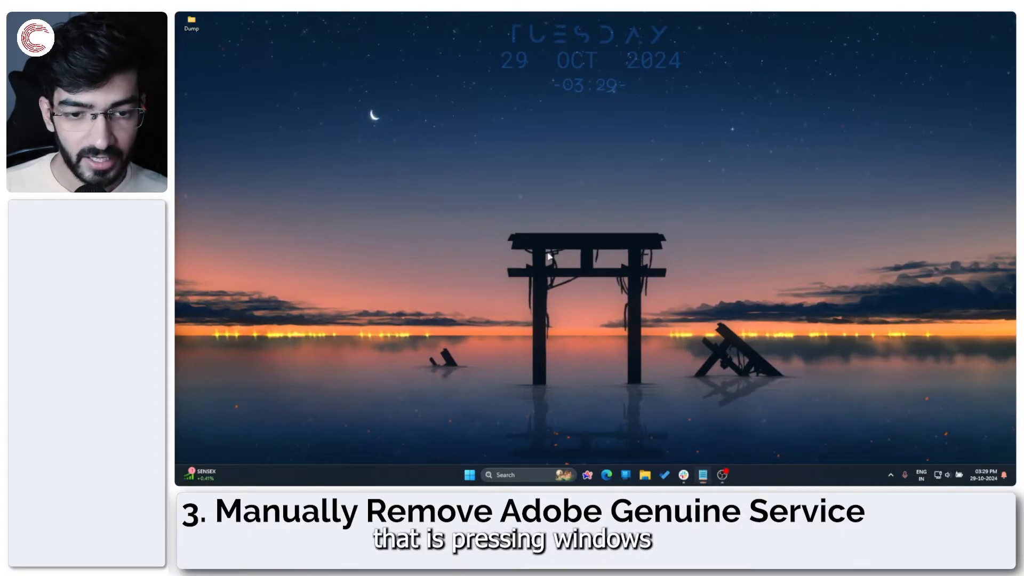
Launch Task Manager from the Win+X quick link menu
key(win+x)
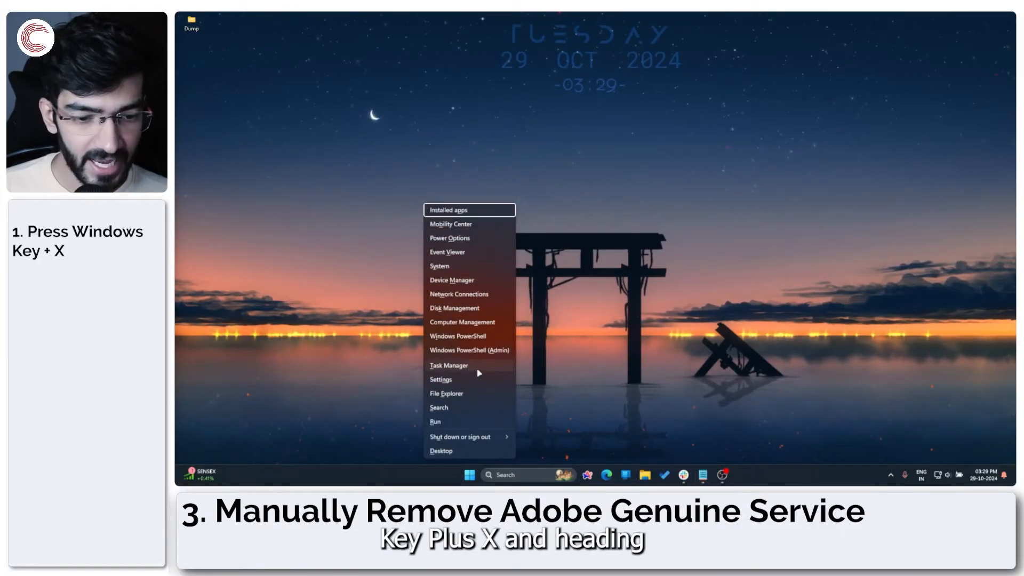
click(449, 365)
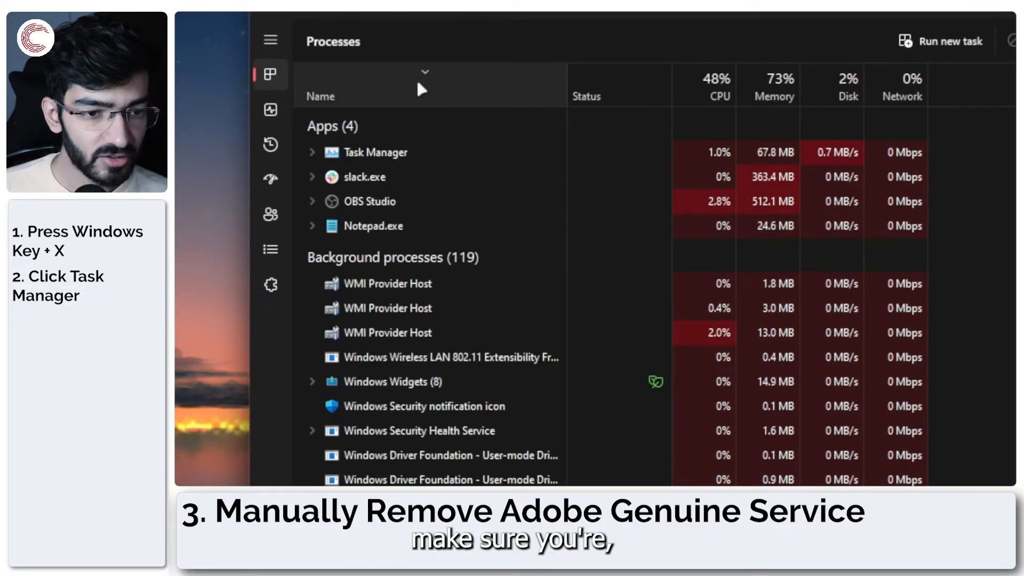
Sort processes by name, end the AppHelperCap.exe task, and close Task Manager
click(320, 96)
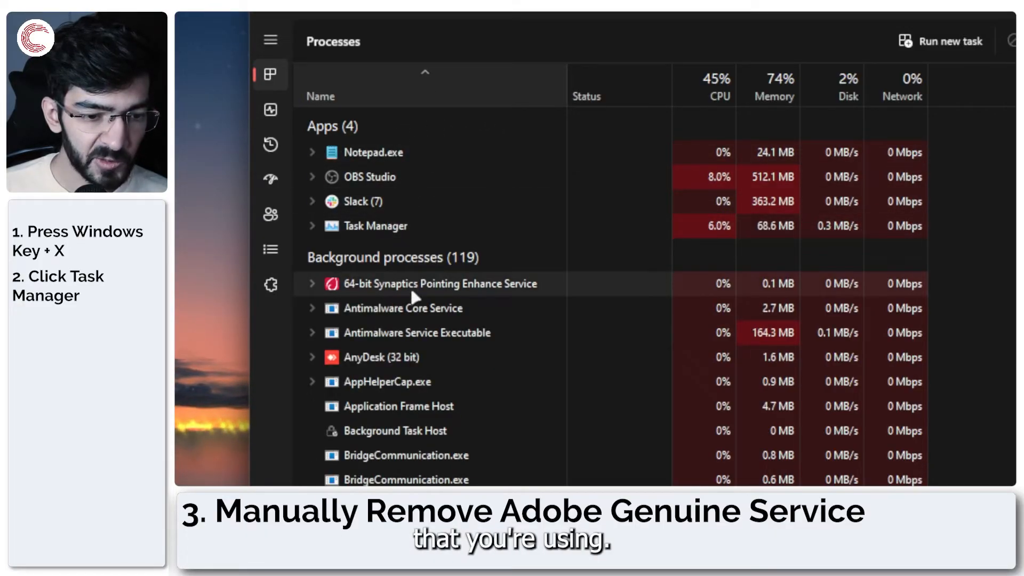
scroll(down, 3)
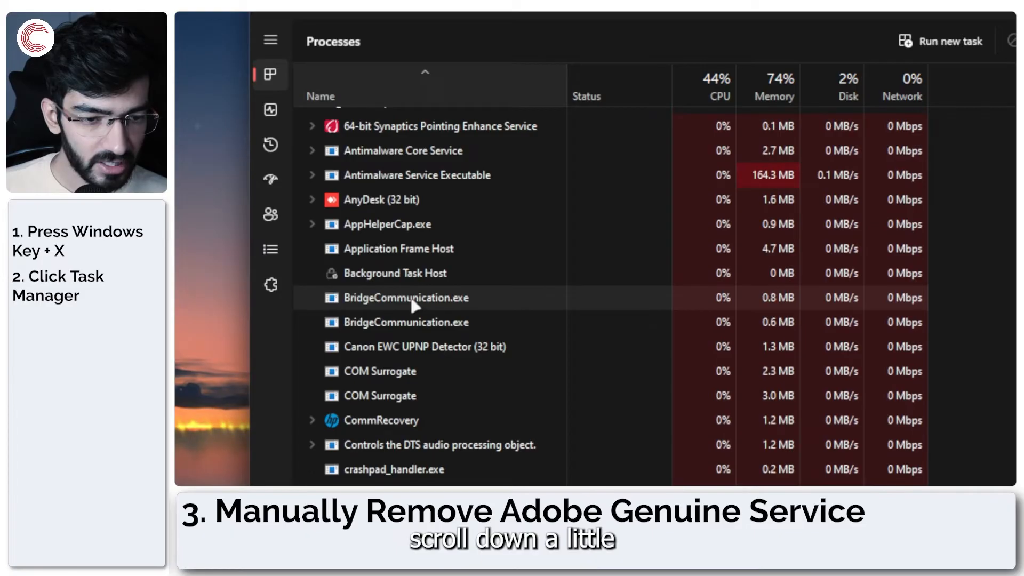
scroll(up, 3)
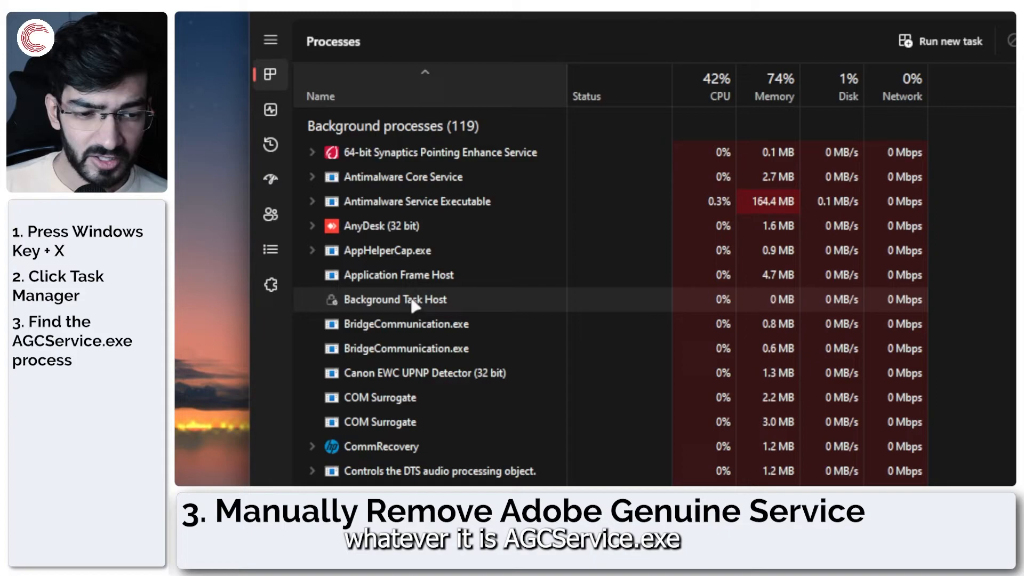
scroll(down, 3)
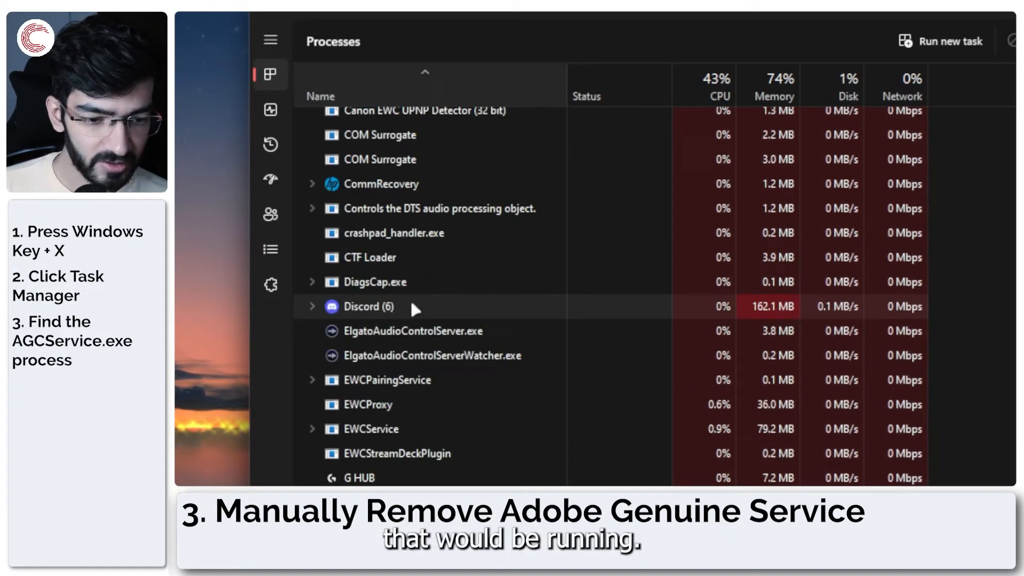
scroll(up, 3)
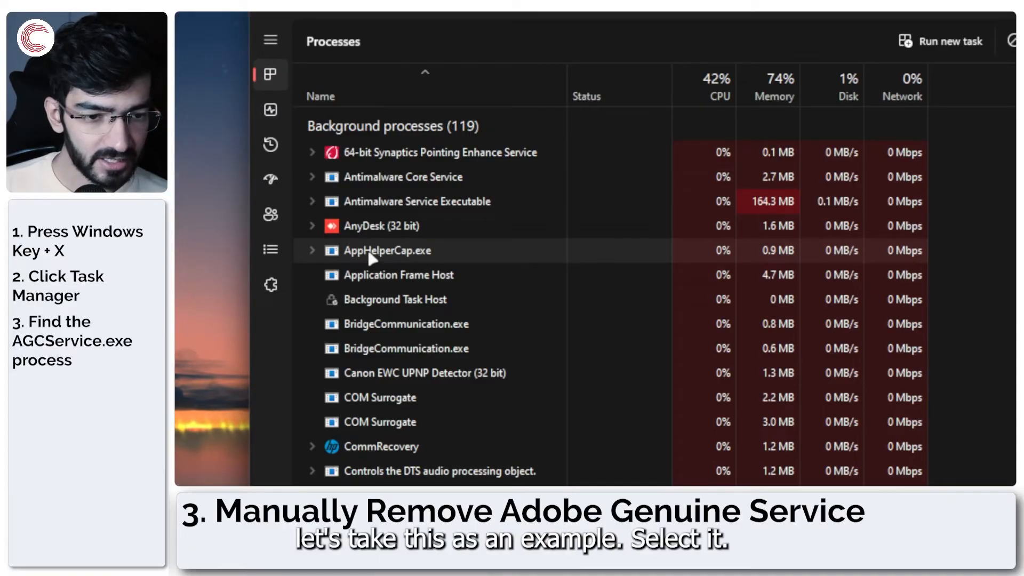
right_click(388, 249)
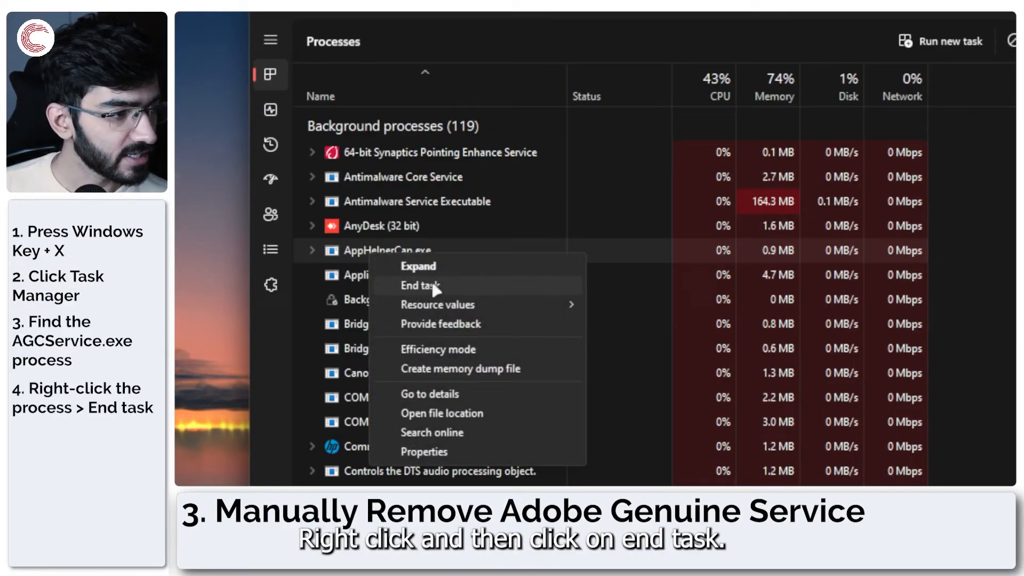
click(421, 286)
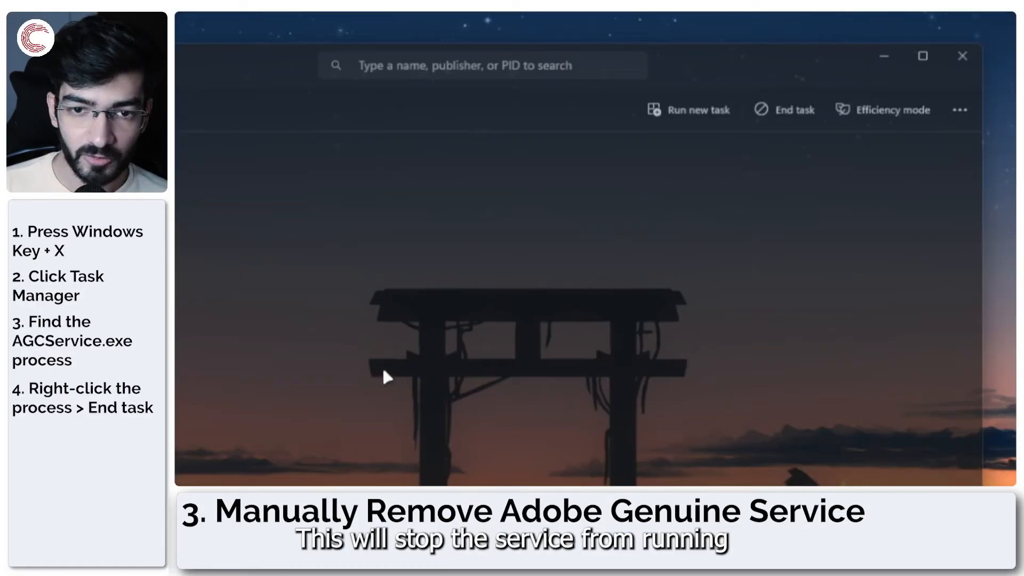
click(962, 55)
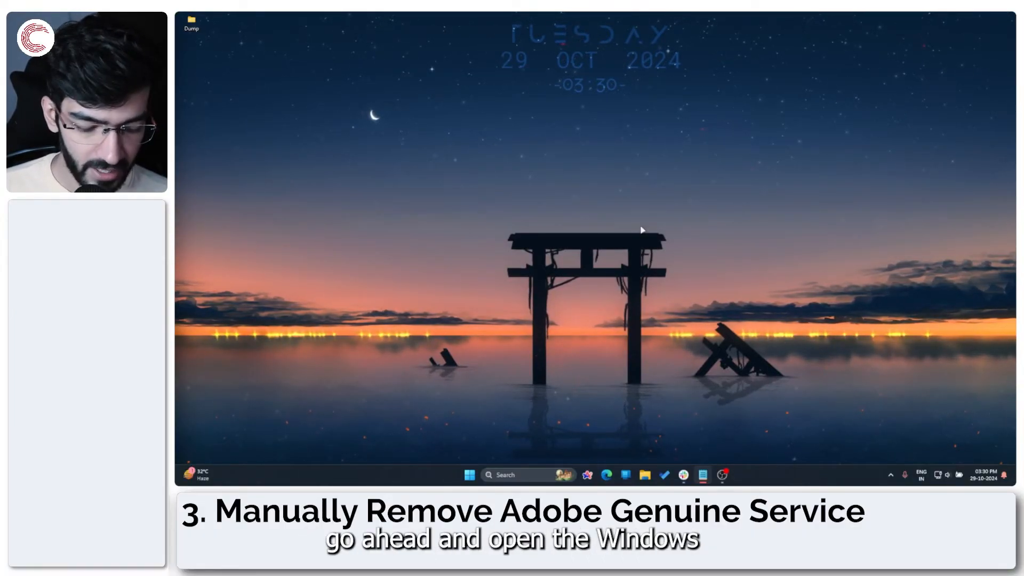
Browse File Explorer to C:\Program Files\Adobe\Common, then close the window
click(644, 474)
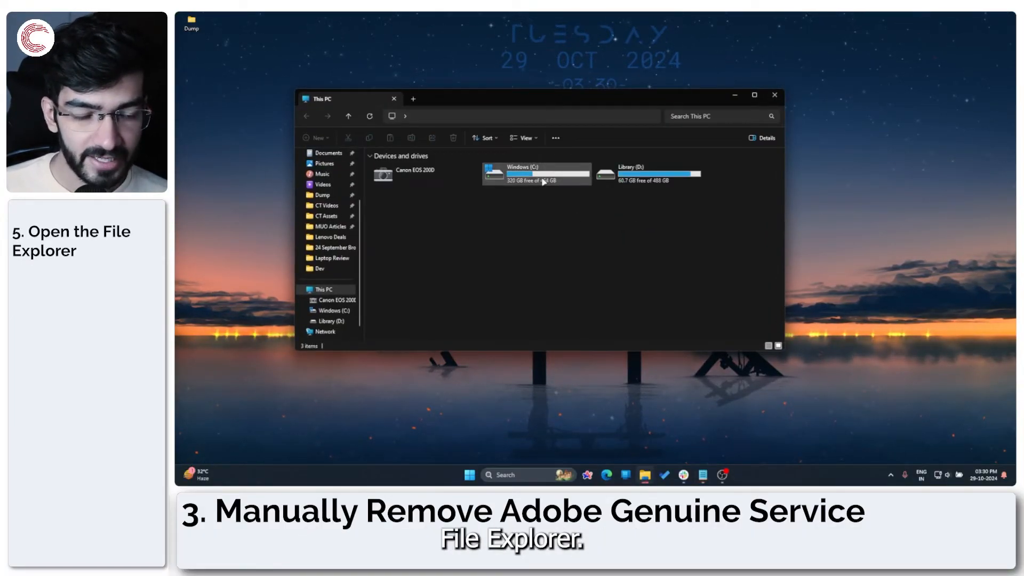
double_click(536, 173)
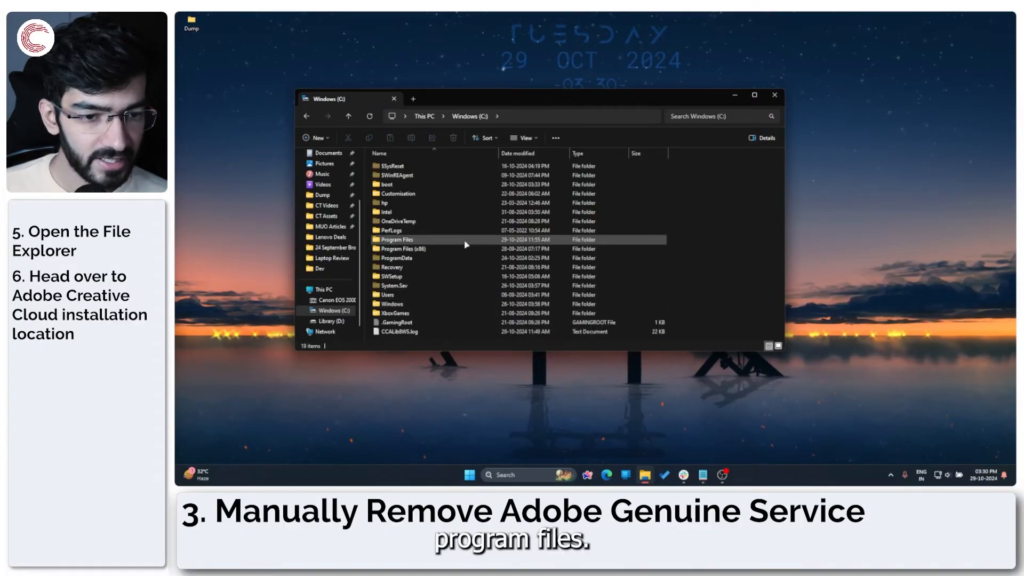
double_click(396, 239)
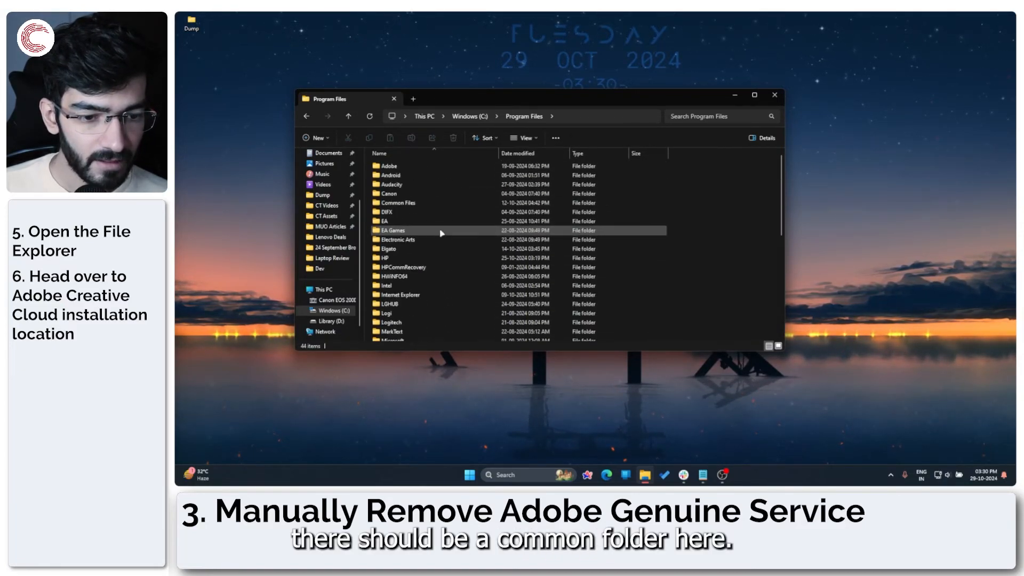
double_click(386, 166)
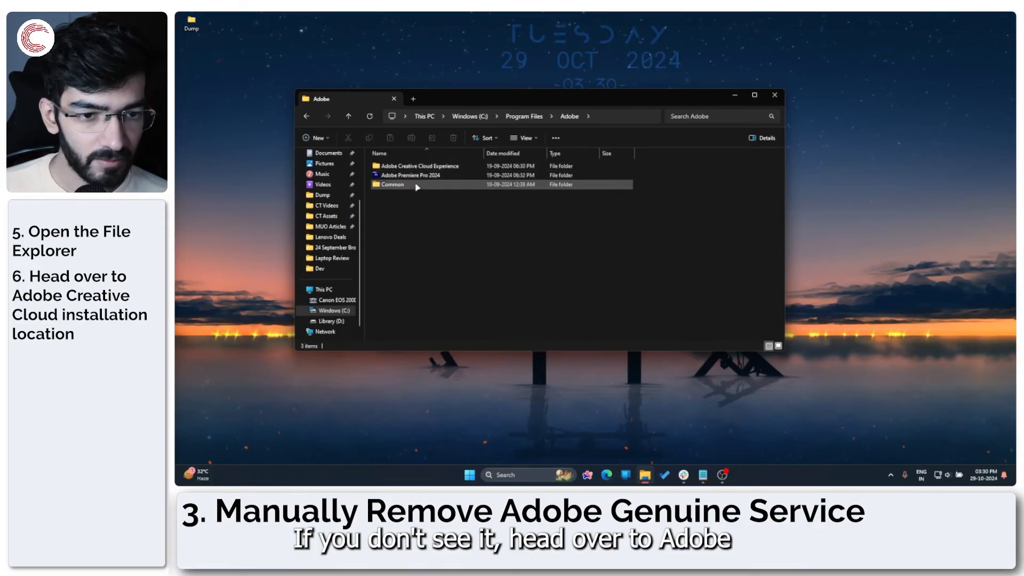
double_click(393, 185)
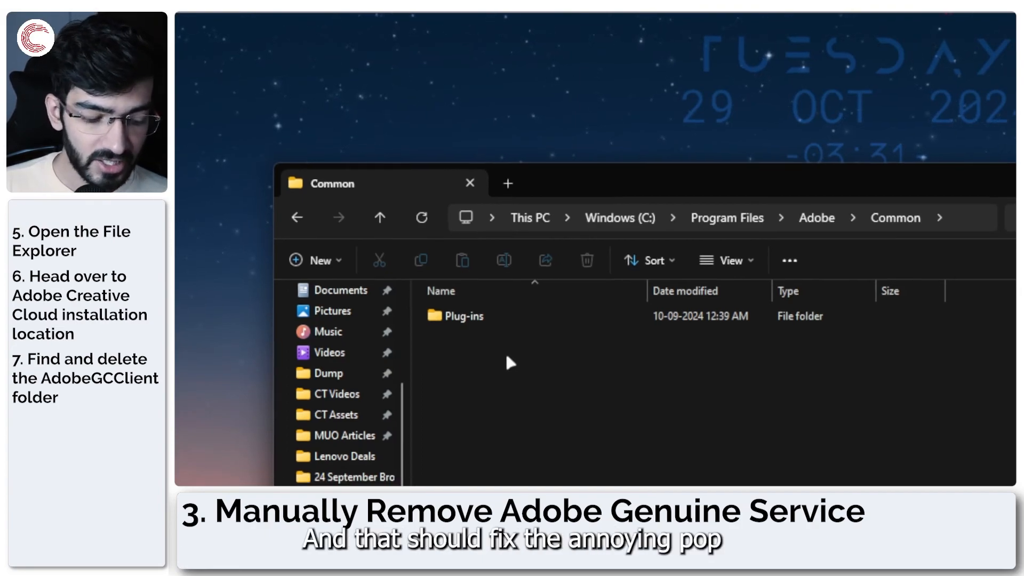
click(469, 182)
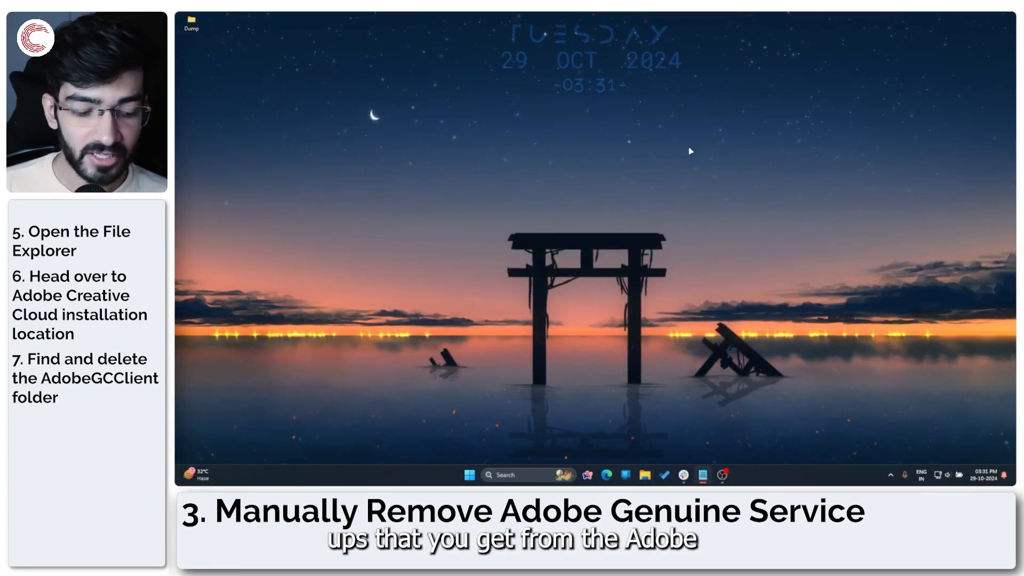